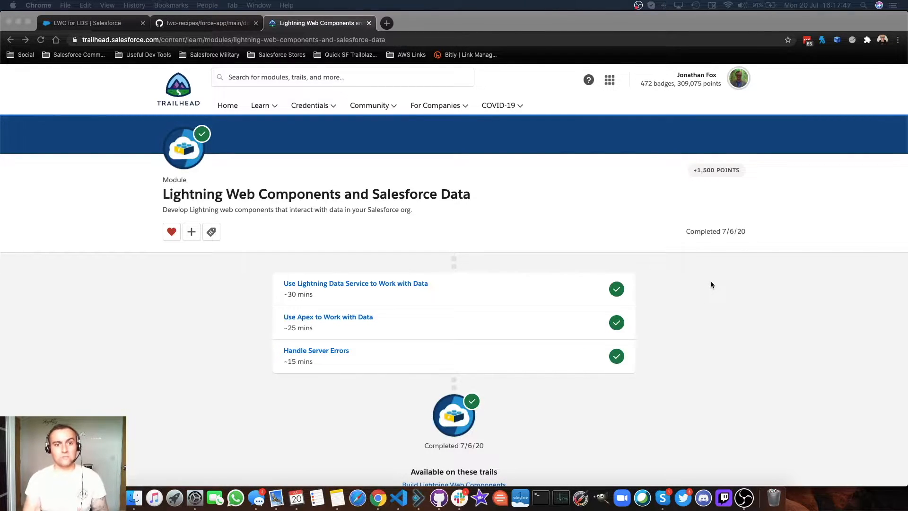
pyautogui.moveTo(568, 282)
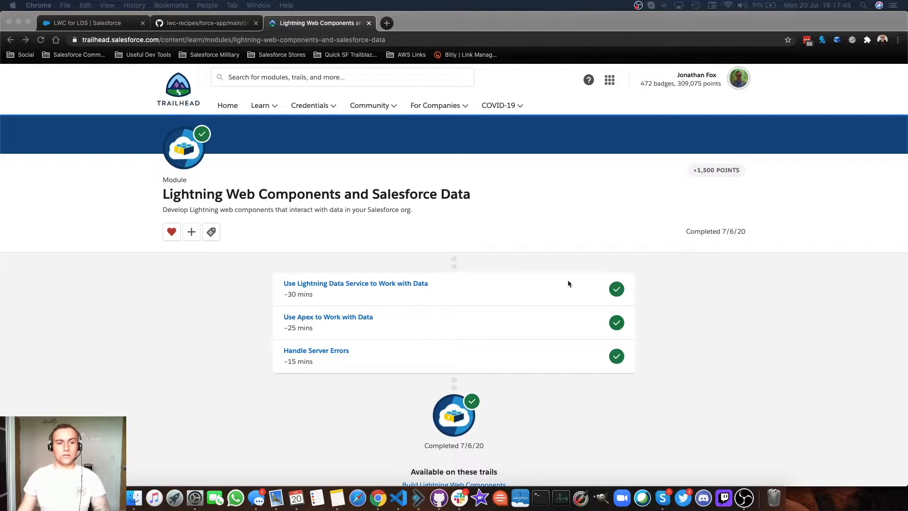
pyautogui.moveTo(278, 202)
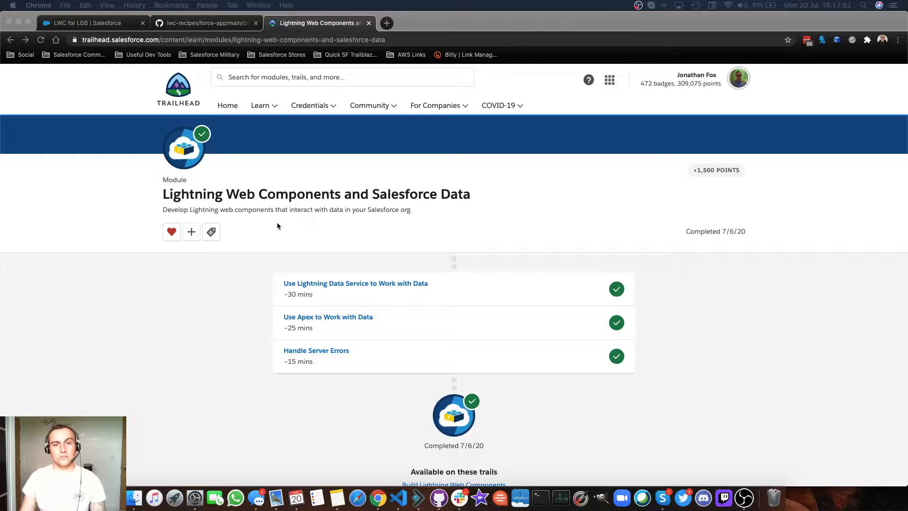
pyautogui.moveTo(285, 225)
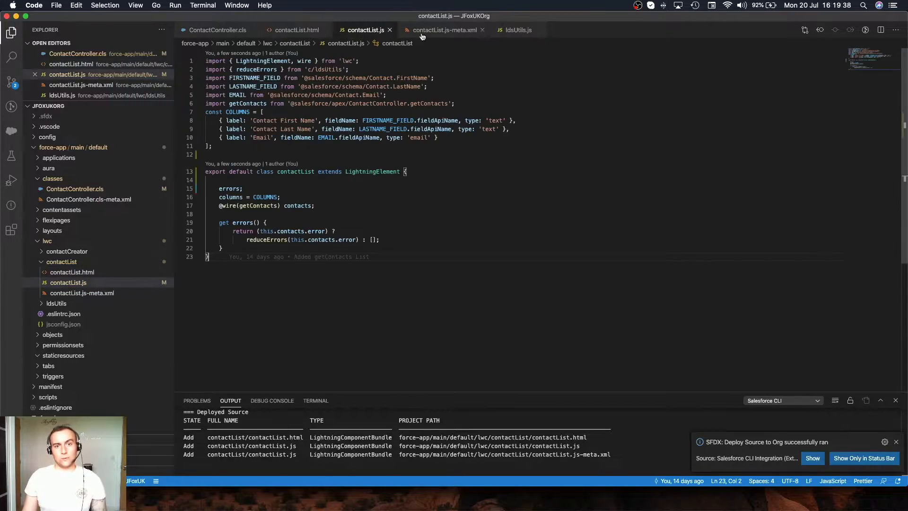
# Step: Review the contactList js-meta.xml metadata and the ldsUtils helper file
pyautogui.click(443, 30)
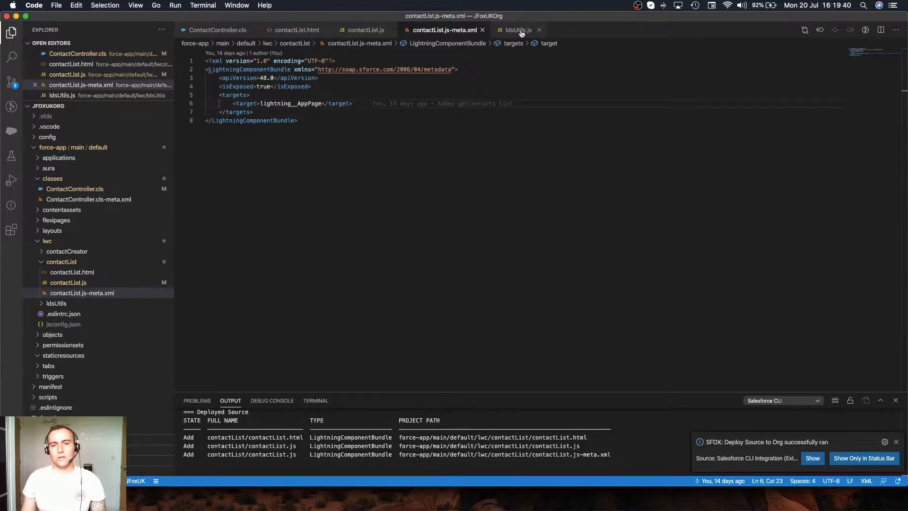
pyautogui.click(514, 29)
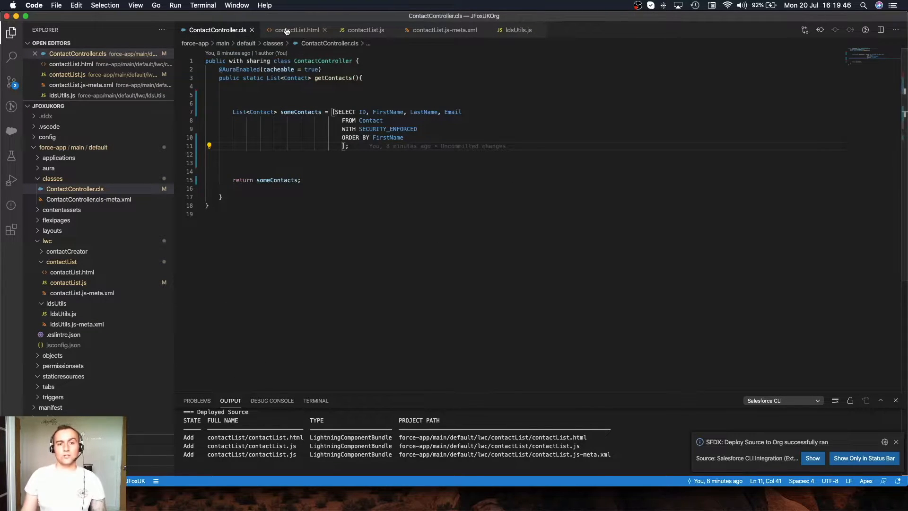
pyautogui.moveTo(295, 30)
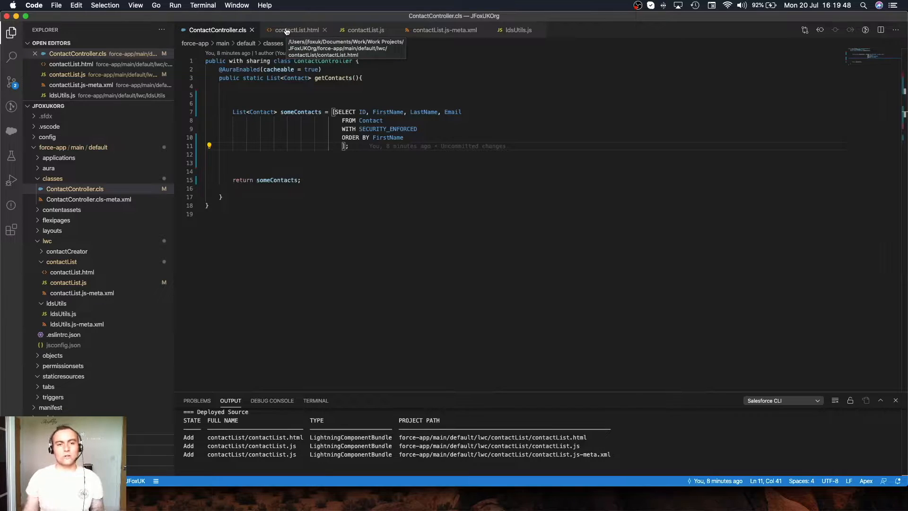
# Step: View the contactList.html template with its lightning-datatable inside a lightning-card
pyautogui.click(295, 29)
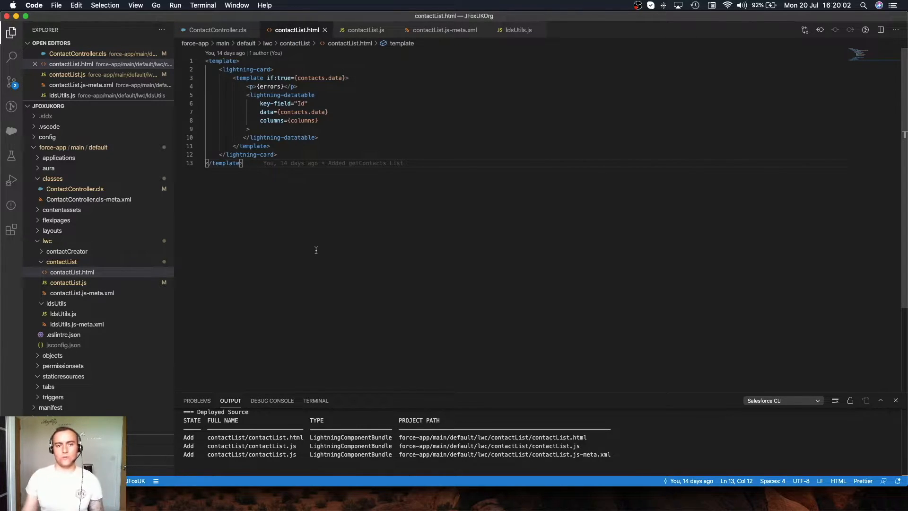
pyautogui.moveTo(282, 94)
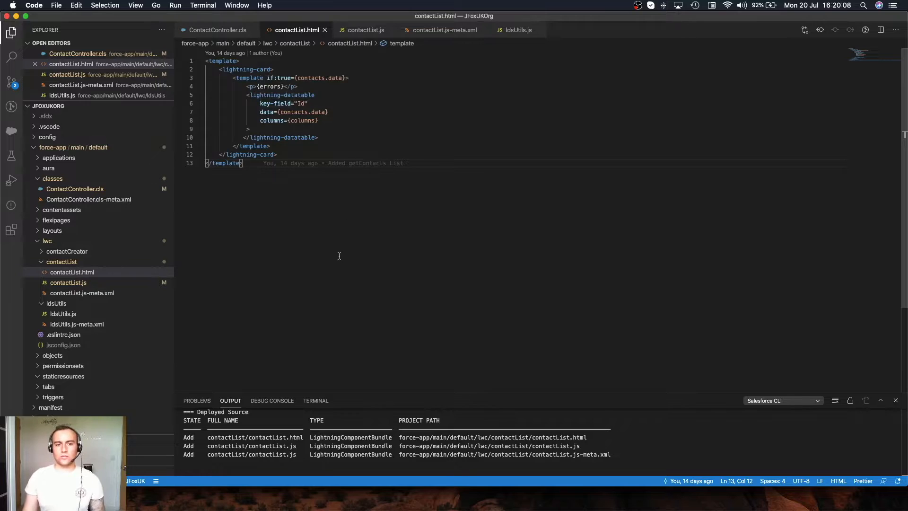
pyautogui.moveTo(345, 251)
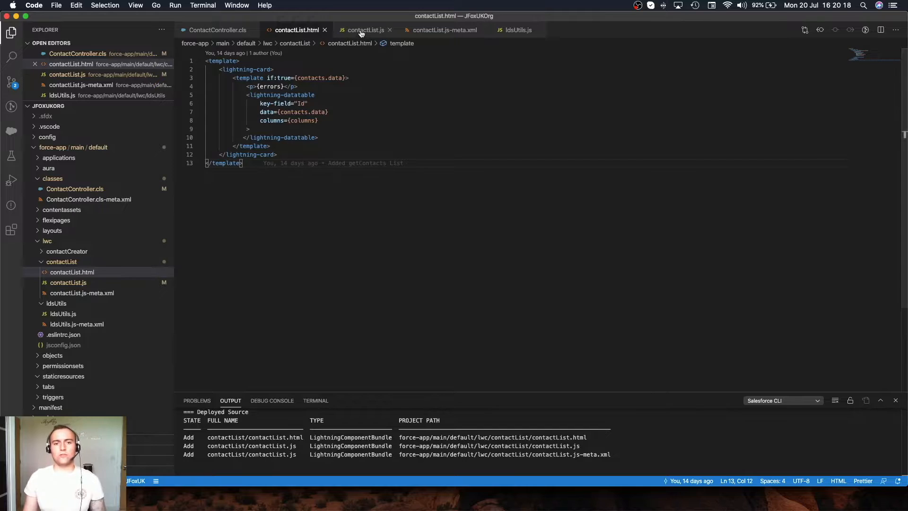
# Step: View contactList.js and point out the Apex getContacts import above the column definitions
pyautogui.click(365, 29)
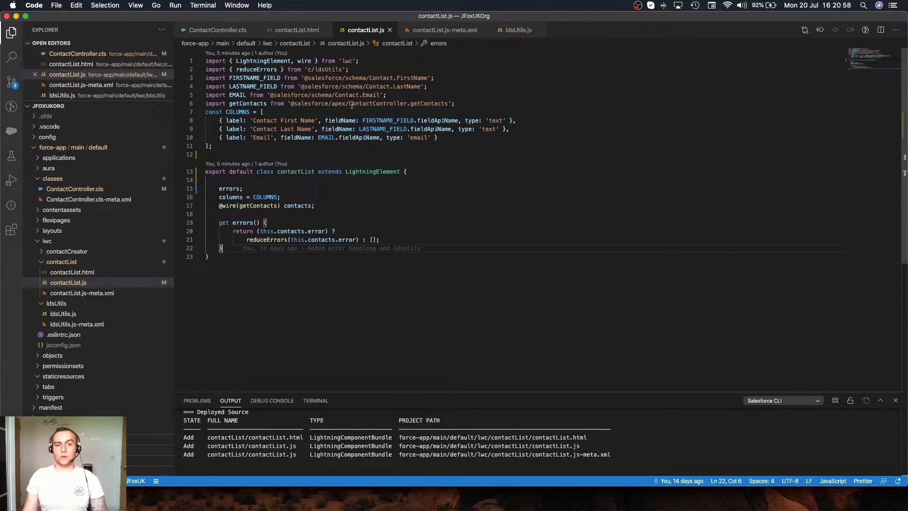
pyautogui.doubleClick(339, 103)
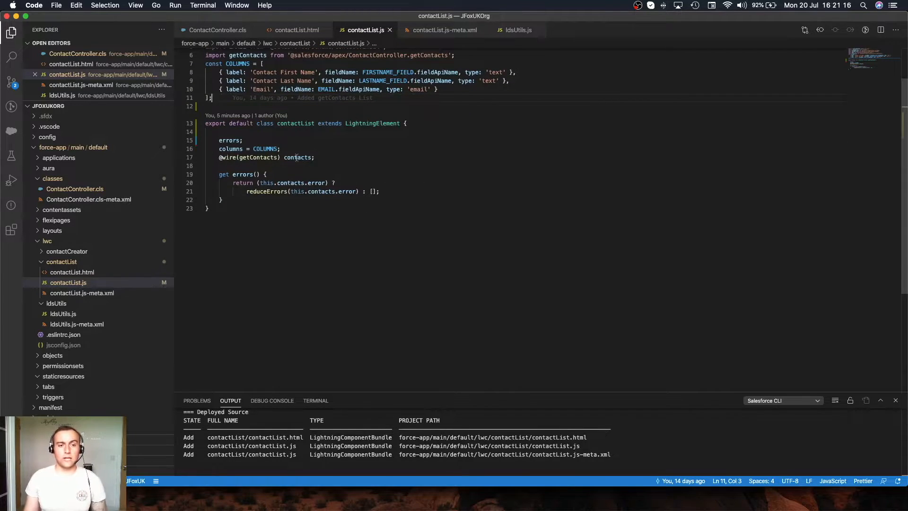
pyautogui.doubleClick(228, 140)
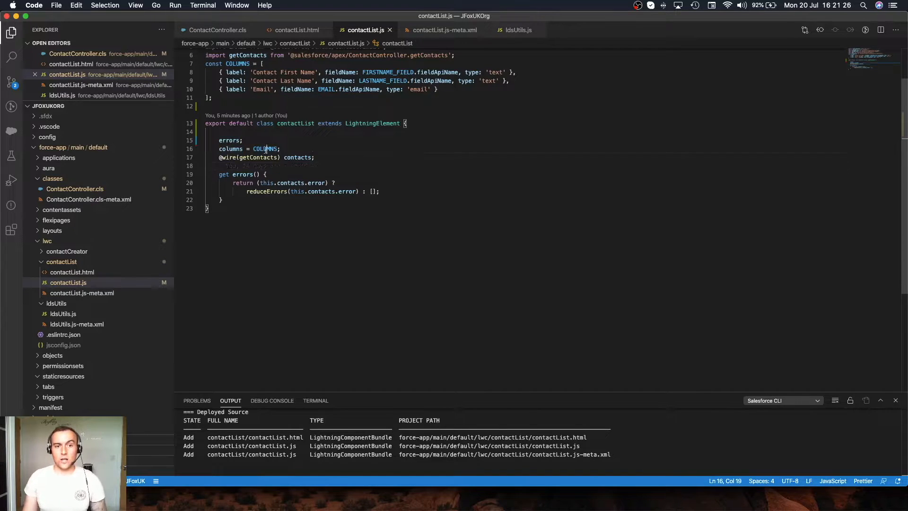
pyautogui.doubleClick(265, 149)
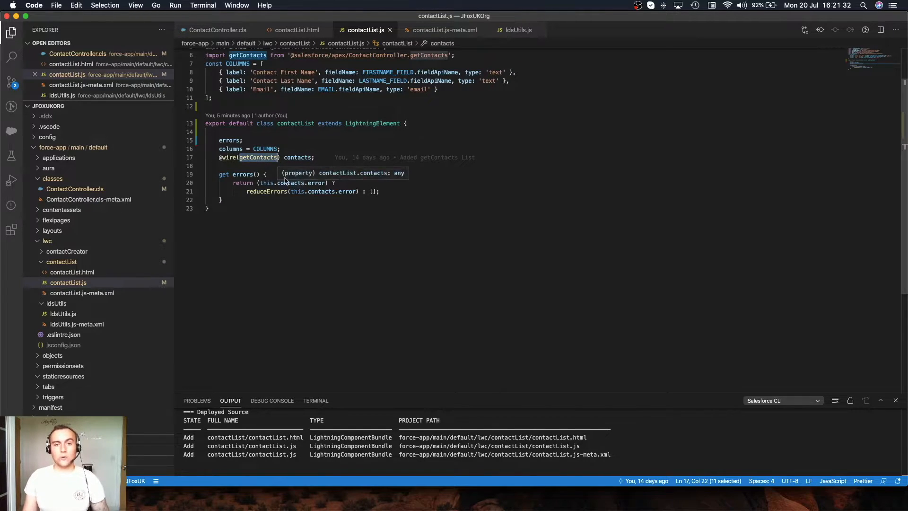
pyautogui.doubleClick(297, 157)
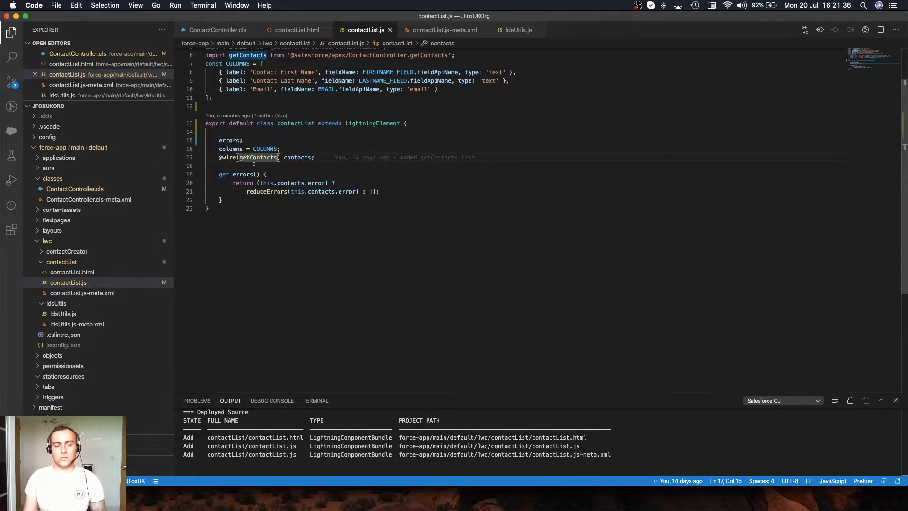
pyautogui.doubleClick(297, 157)
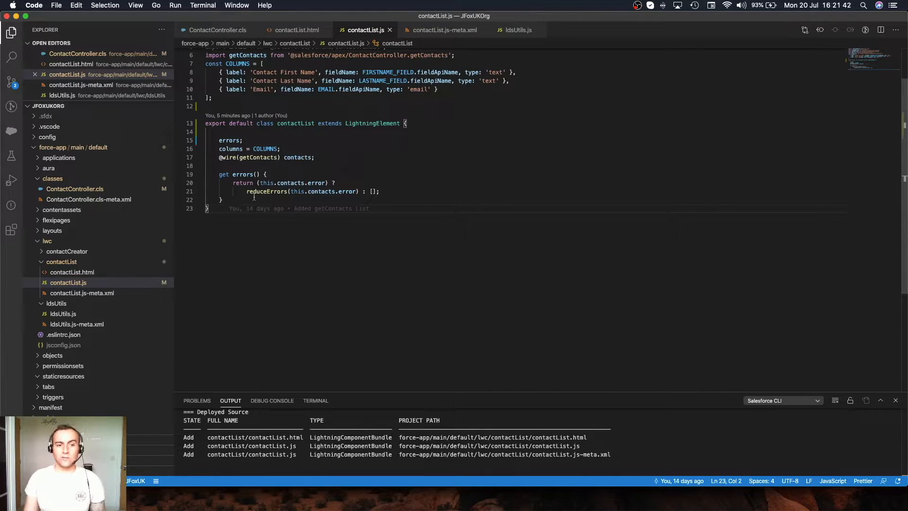
pyautogui.doubleClick(267, 191)
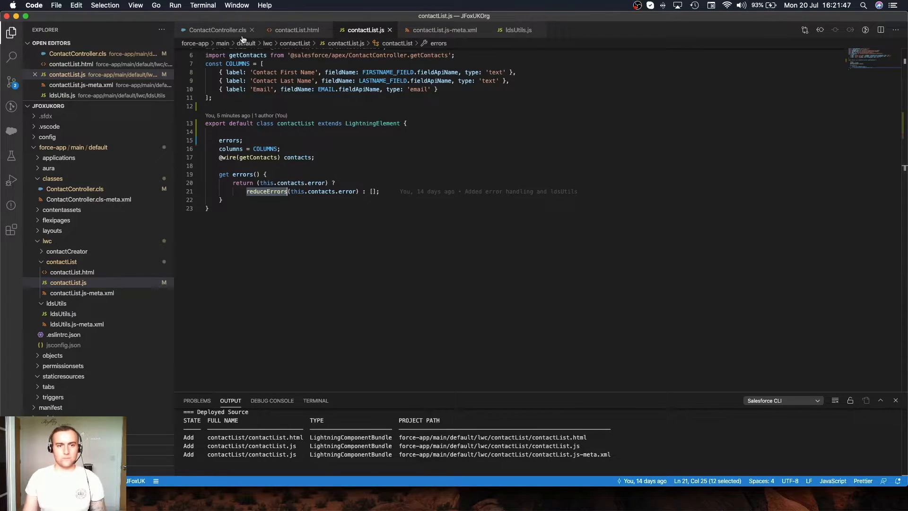
pyautogui.click(217, 29)
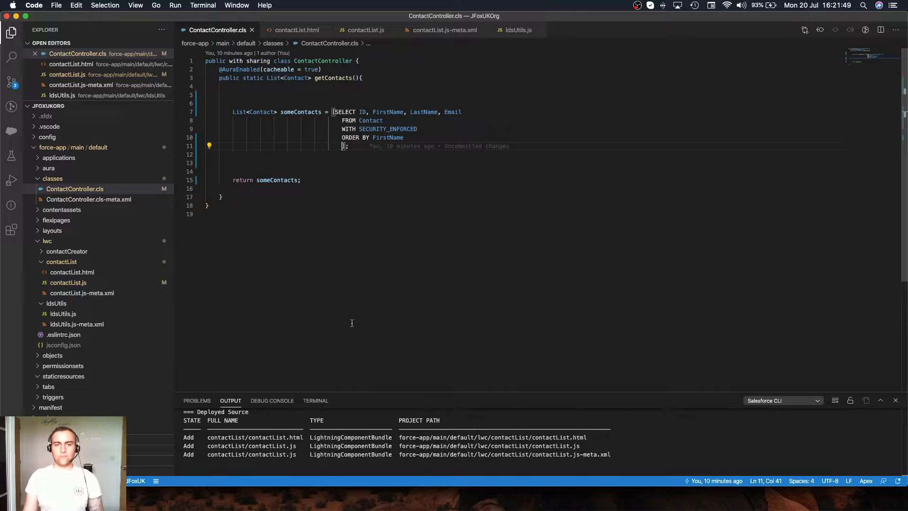
pyautogui.moveTo(330, 176)
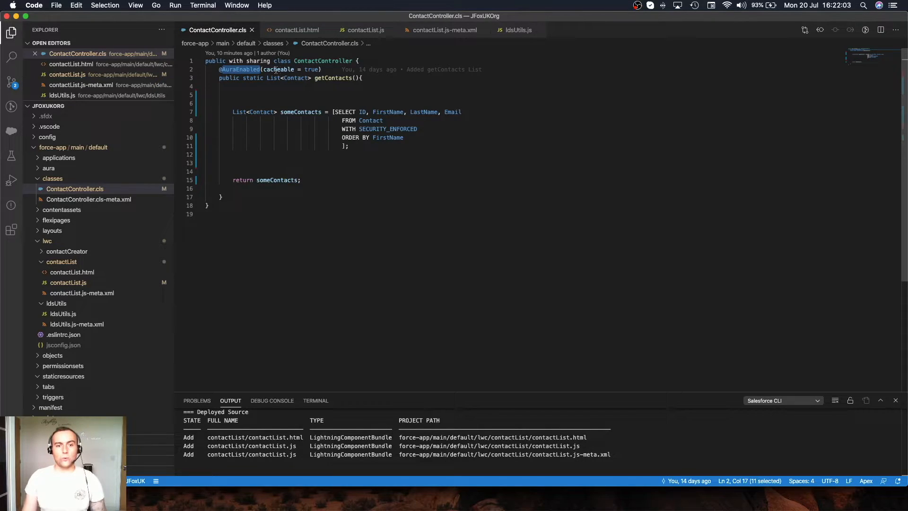
pyautogui.doubleClick(290, 78)
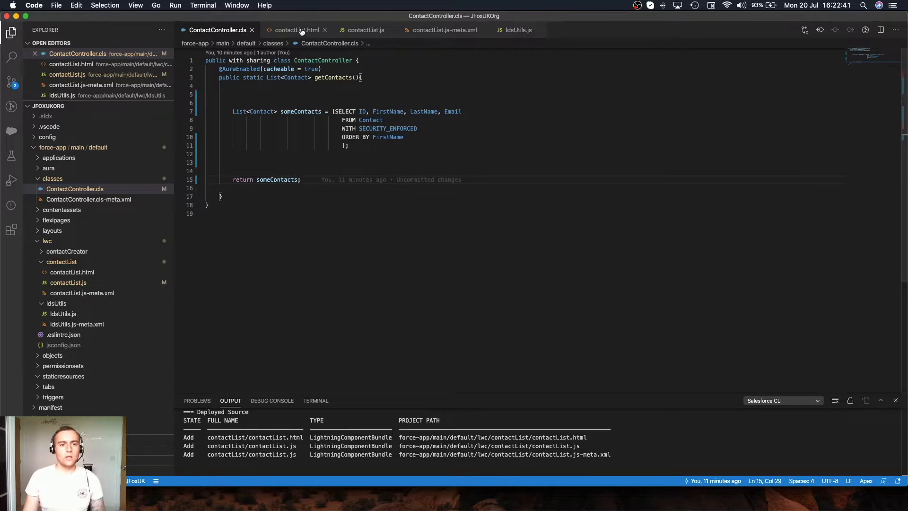
# Step: Revisit contactList.html, ldsUtils and ContactController, ending on the datatable markup with its errors paragraph
pyautogui.click(296, 29)
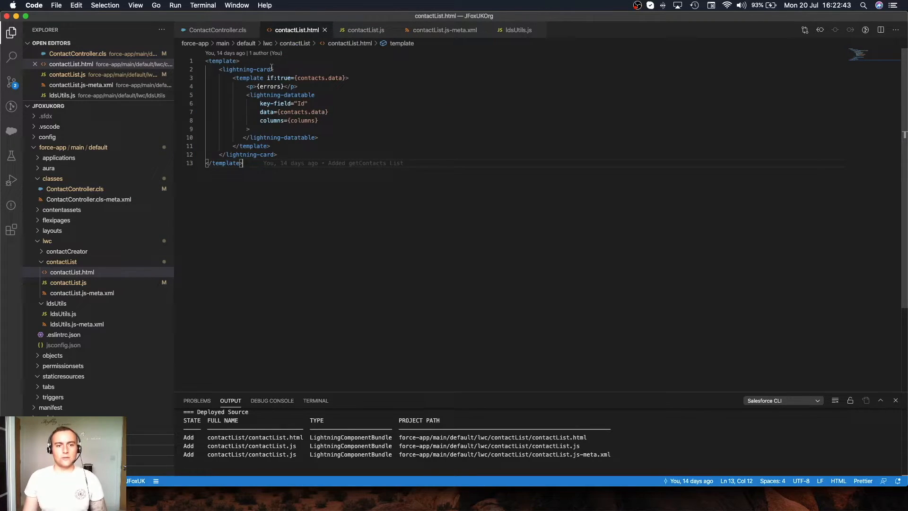
pyautogui.moveTo(311, 290)
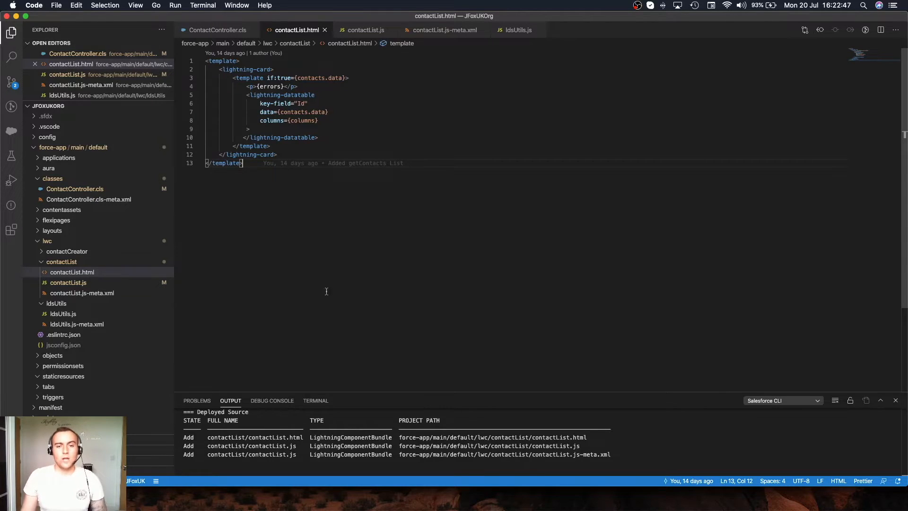
pyautogui.click(516, 29)
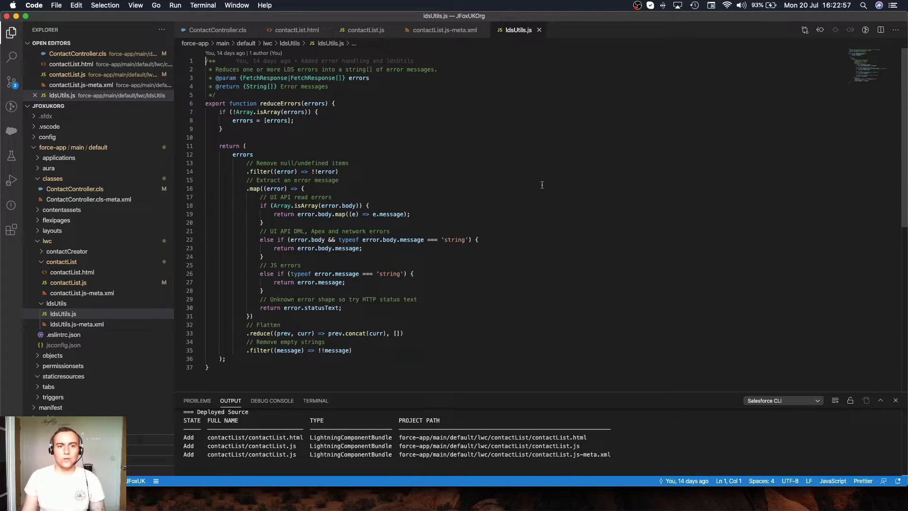
pyautogui.click(218, 29)
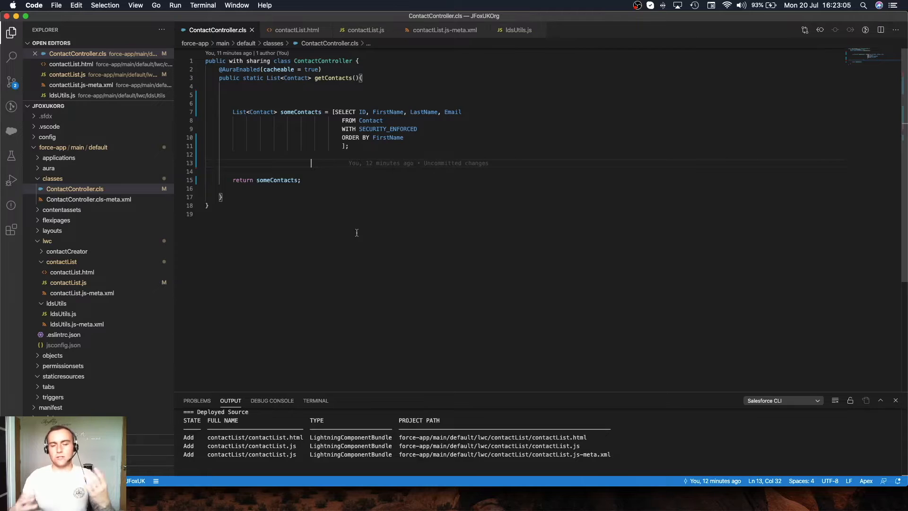
pyautogui.click(295, 29)
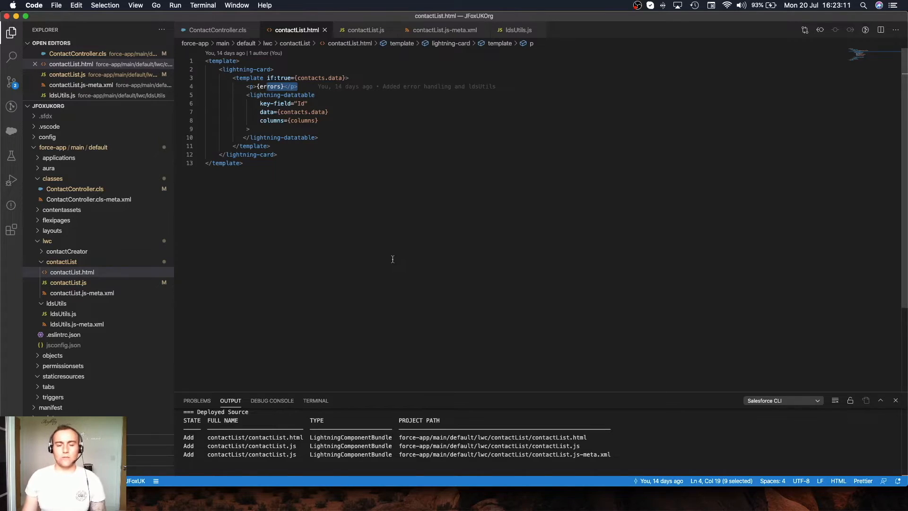
pyautogui.moveTo(432, 315)
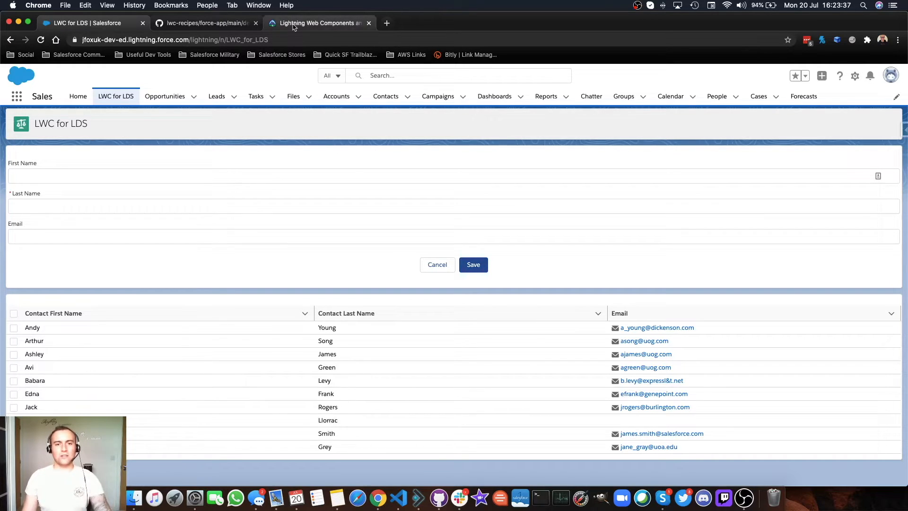
pyautogui.moveTo(319, 23)
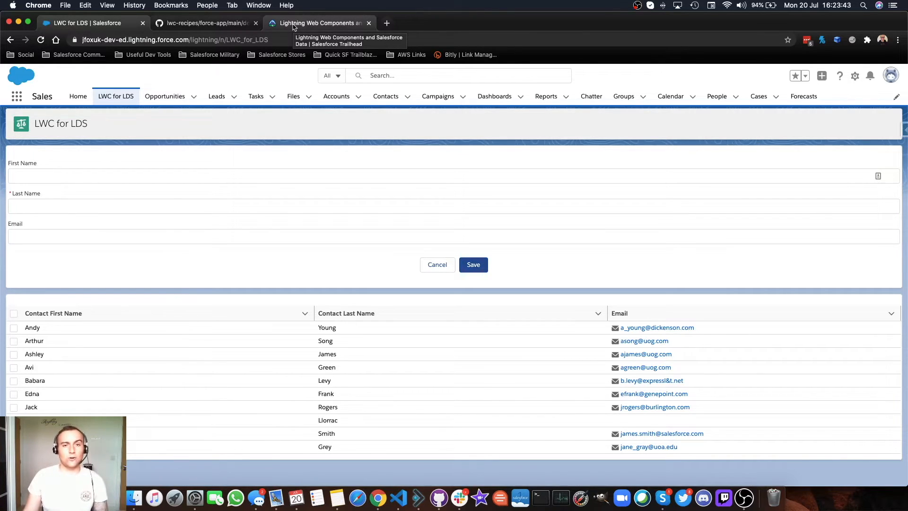
# Step: Switch from the Trailhead module page to the lwc-recipes component folder on GitHub
pyautogui.click(318, 23)
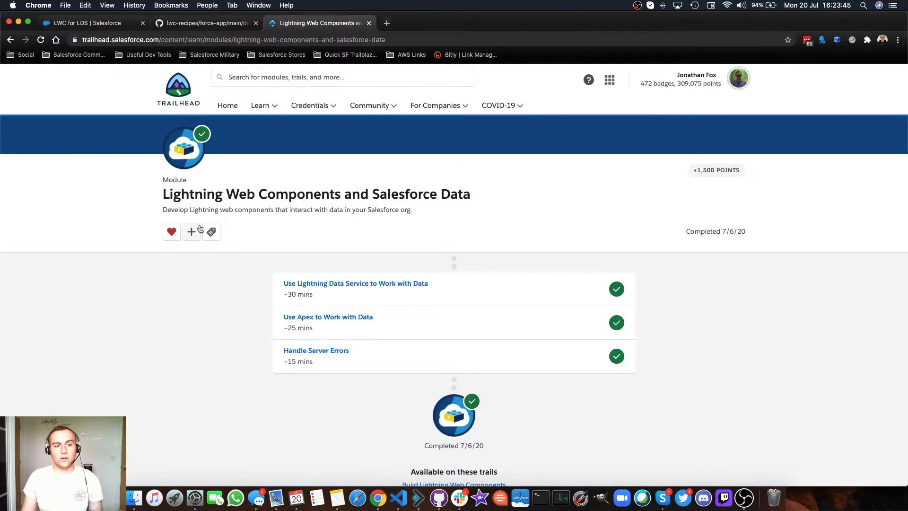
pyautogui.moveTo(532, 210)
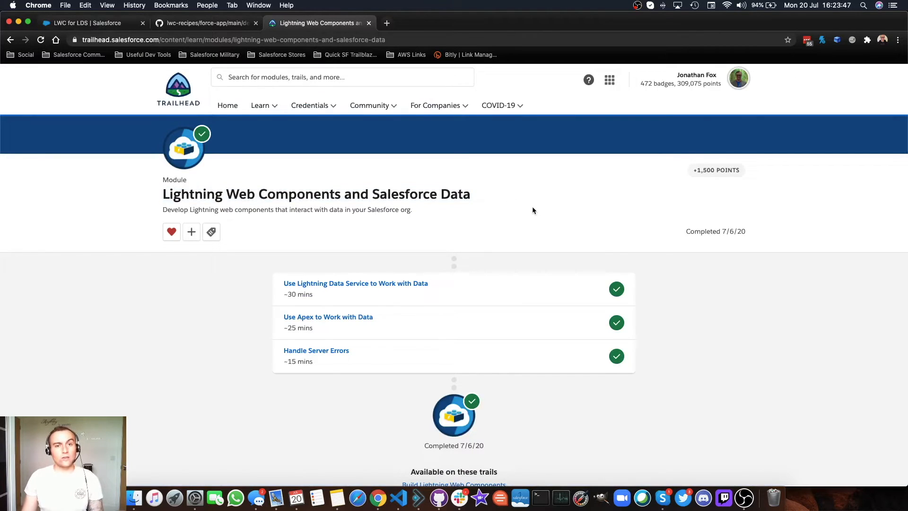
pyautogui.click(205, 23)
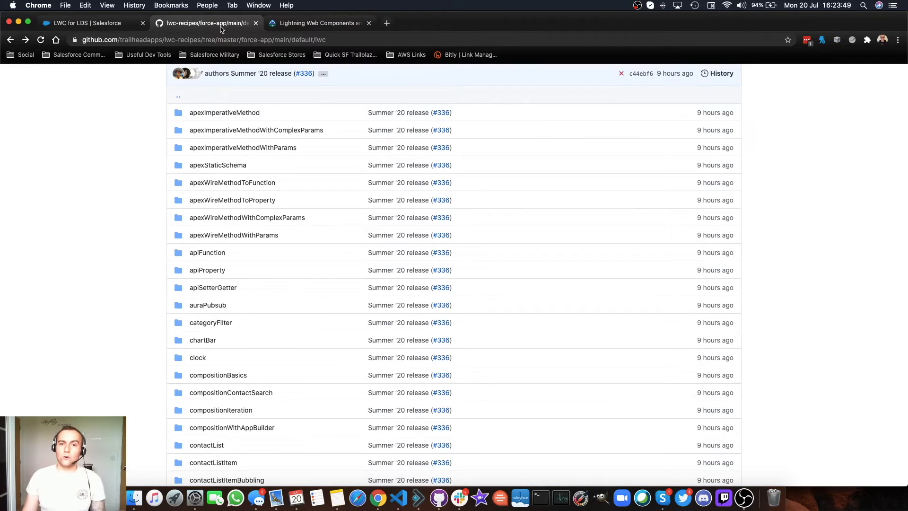
# Step: Browse the lwc folder into the lds component folder, then return to the lwc listing
pyautogui.scroll(3)
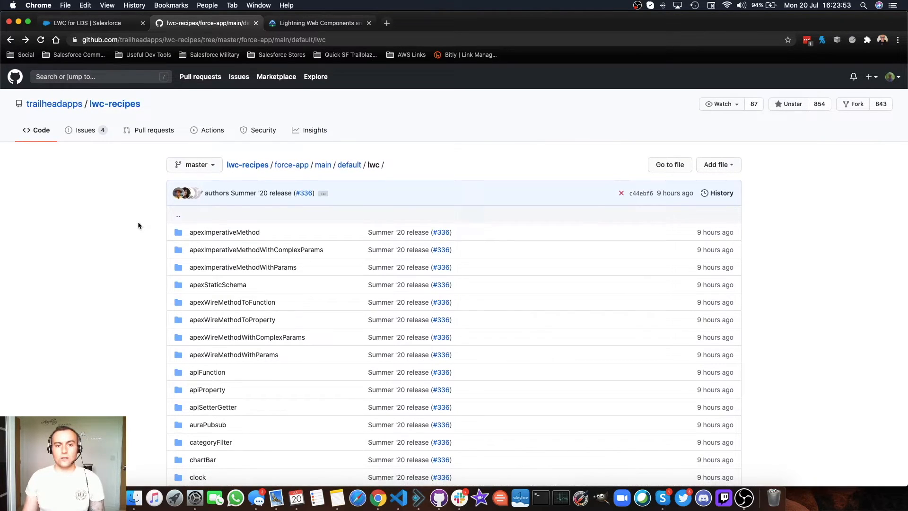
pyautogui.moveTo(290, 203)
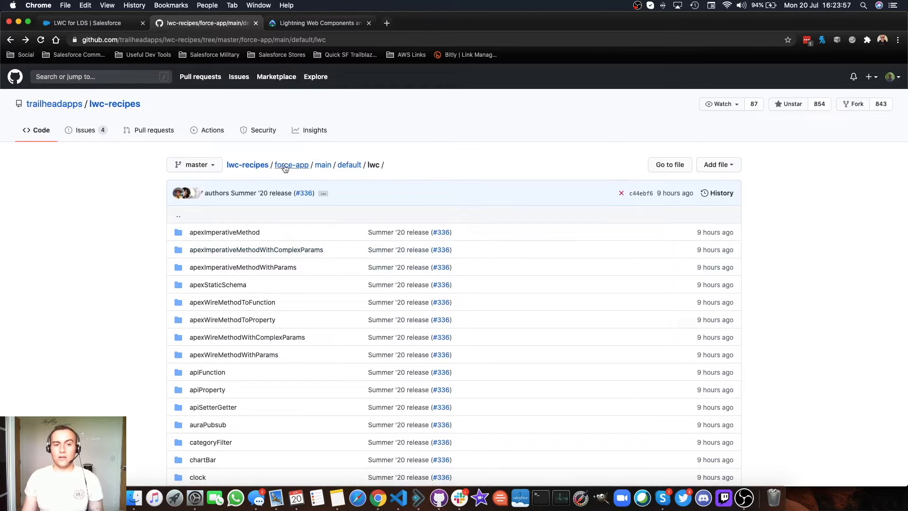
pyautogui.moveTo(392, 182)
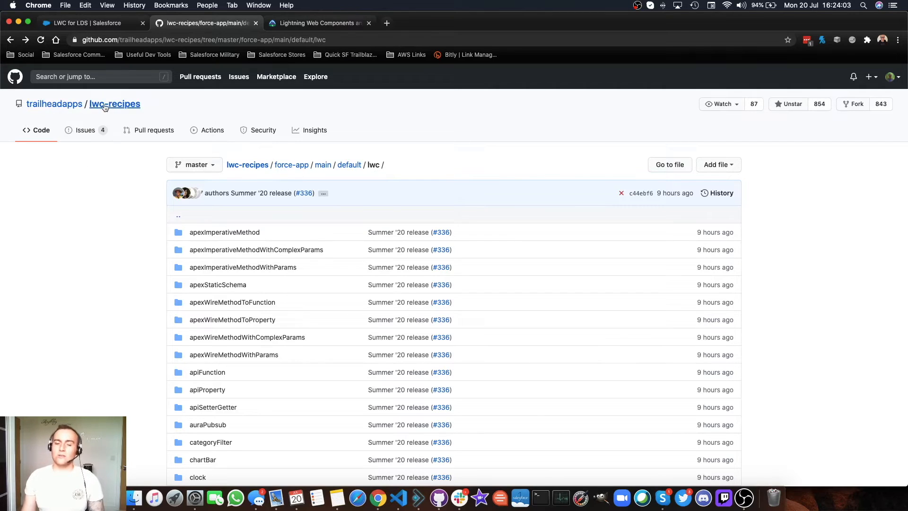
pyautogui.moveTo(474, 193)
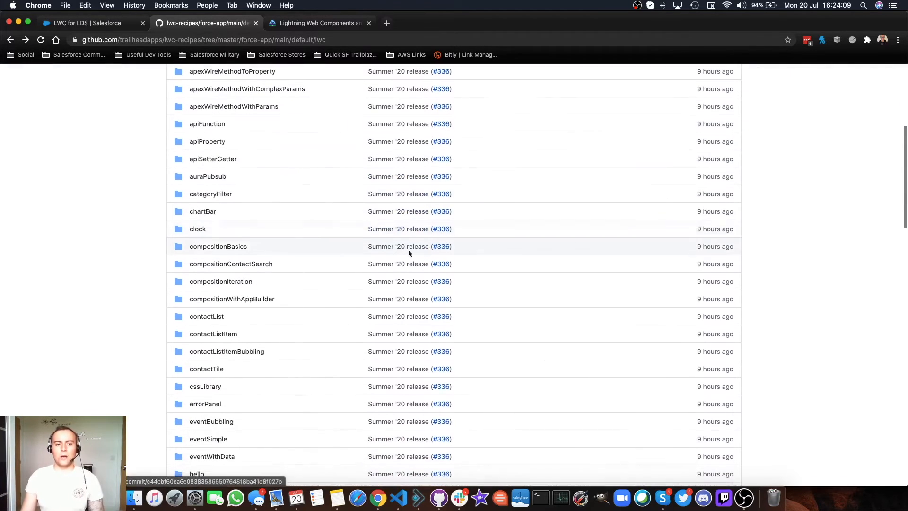
pyautogui.scroll(-3)
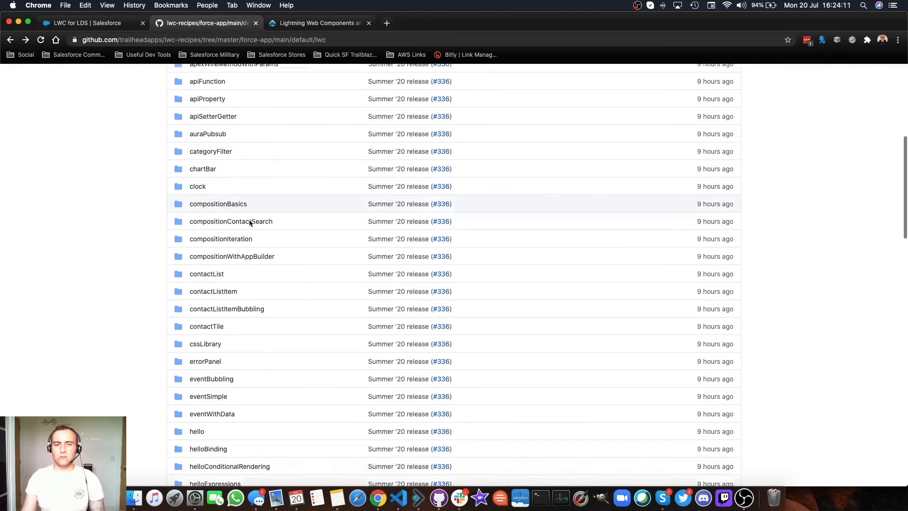
pyautogui.scroll(-3)
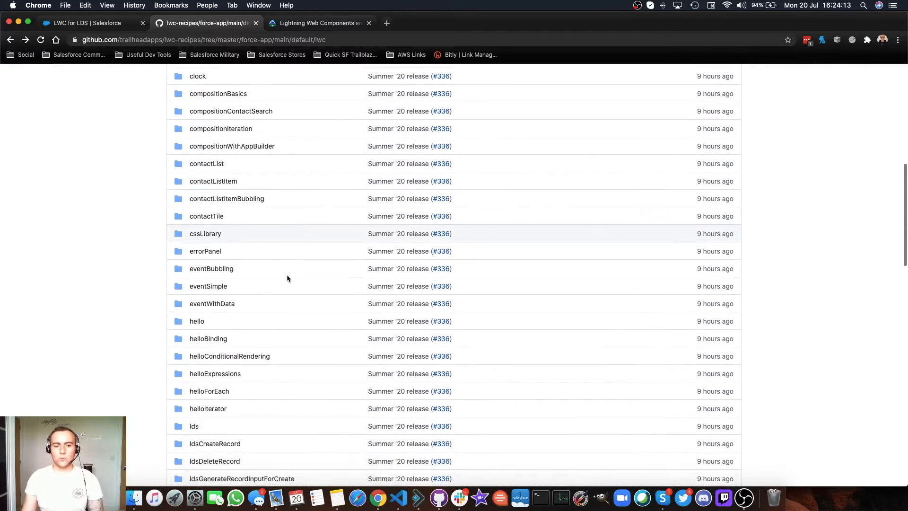
pyautogui.scroll(-3)
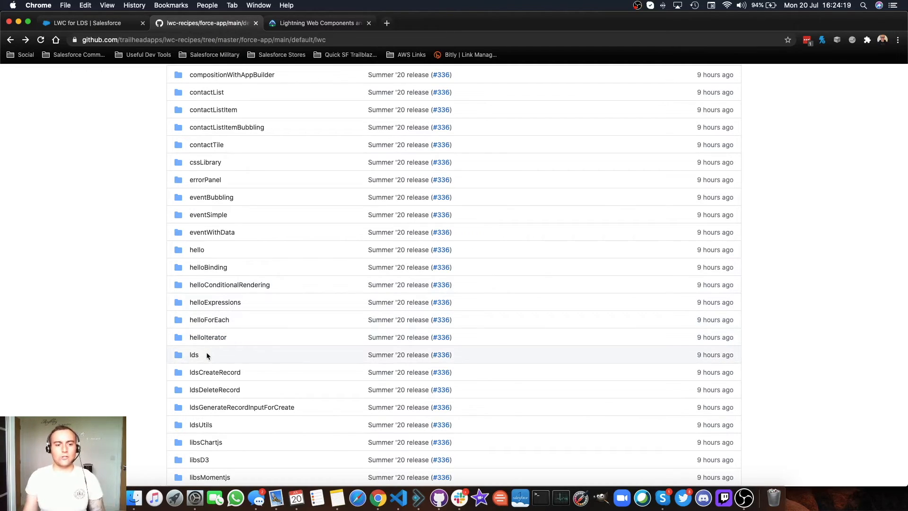
pyautogui.click(193, 355)
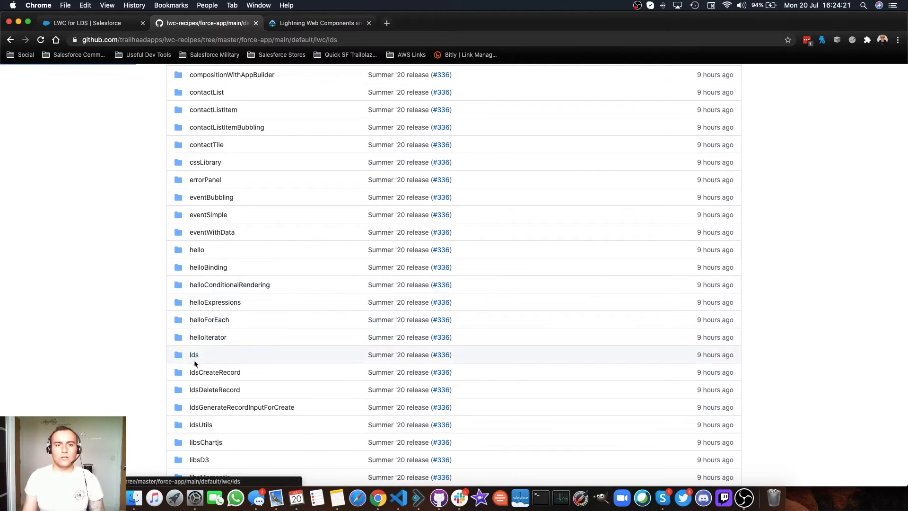
pyautogui.click(194, 355)
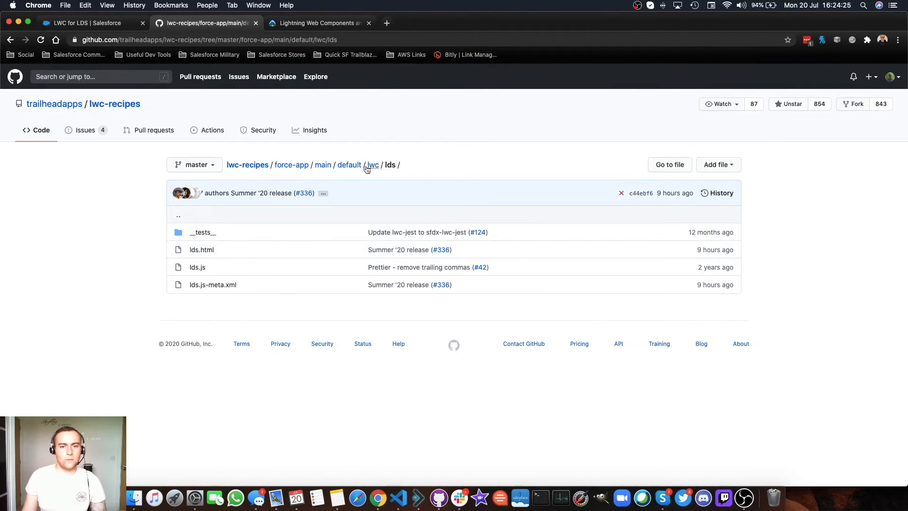
pyautogui.click(370, 165)
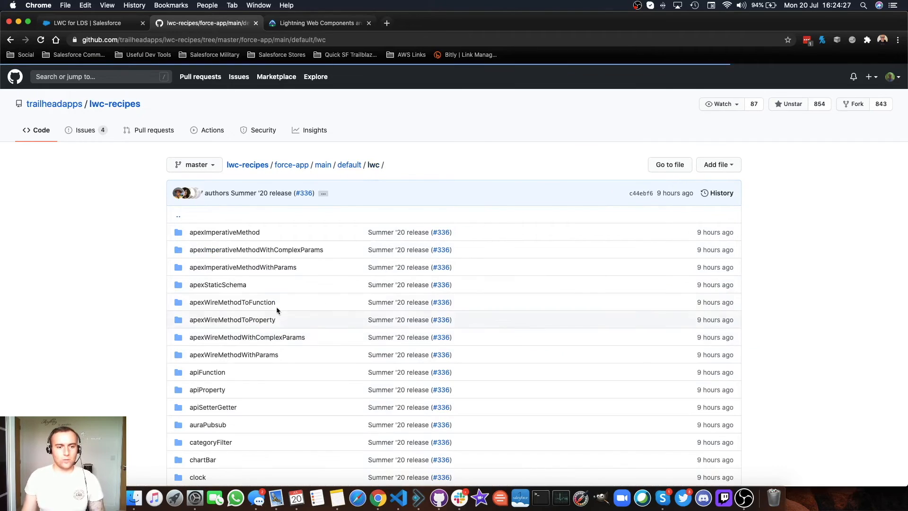
# Step: Open ldsUtils.js showing the reduceErrors function in the lwc-recipes repository
pyautogui.scroll(-3)
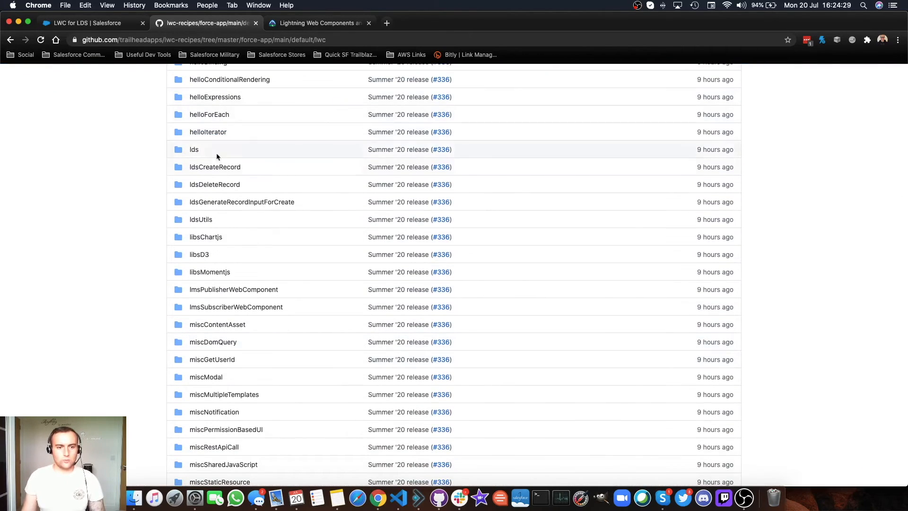
pyautogui.moveTo(250, 359)
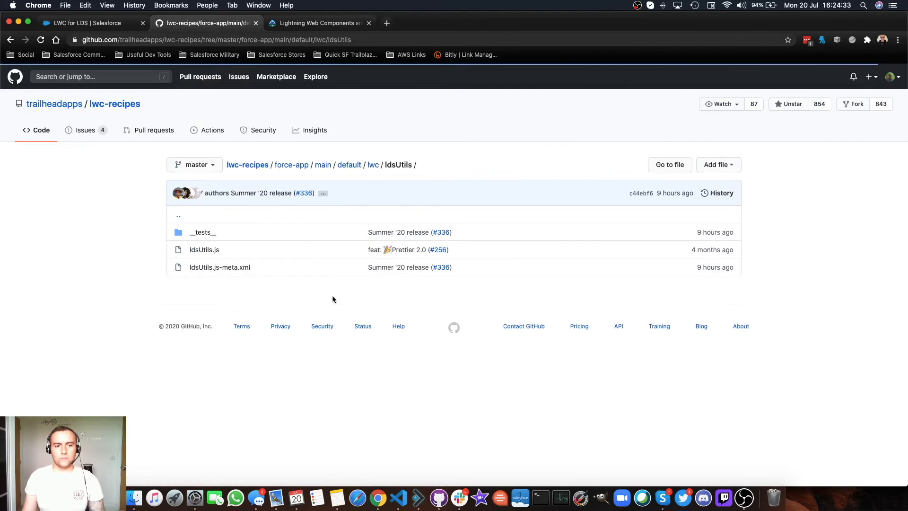
pyautogui.moveTo(204, 250)
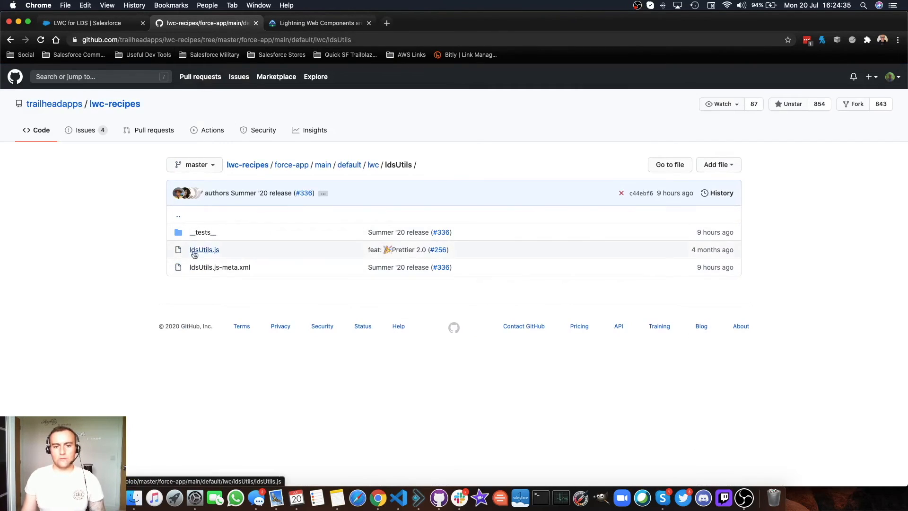
pyautogui.click(205, 250)
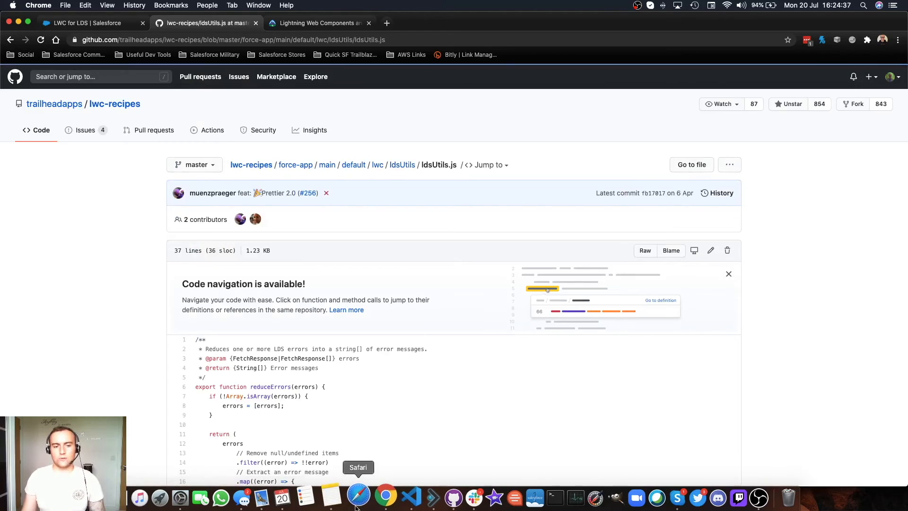